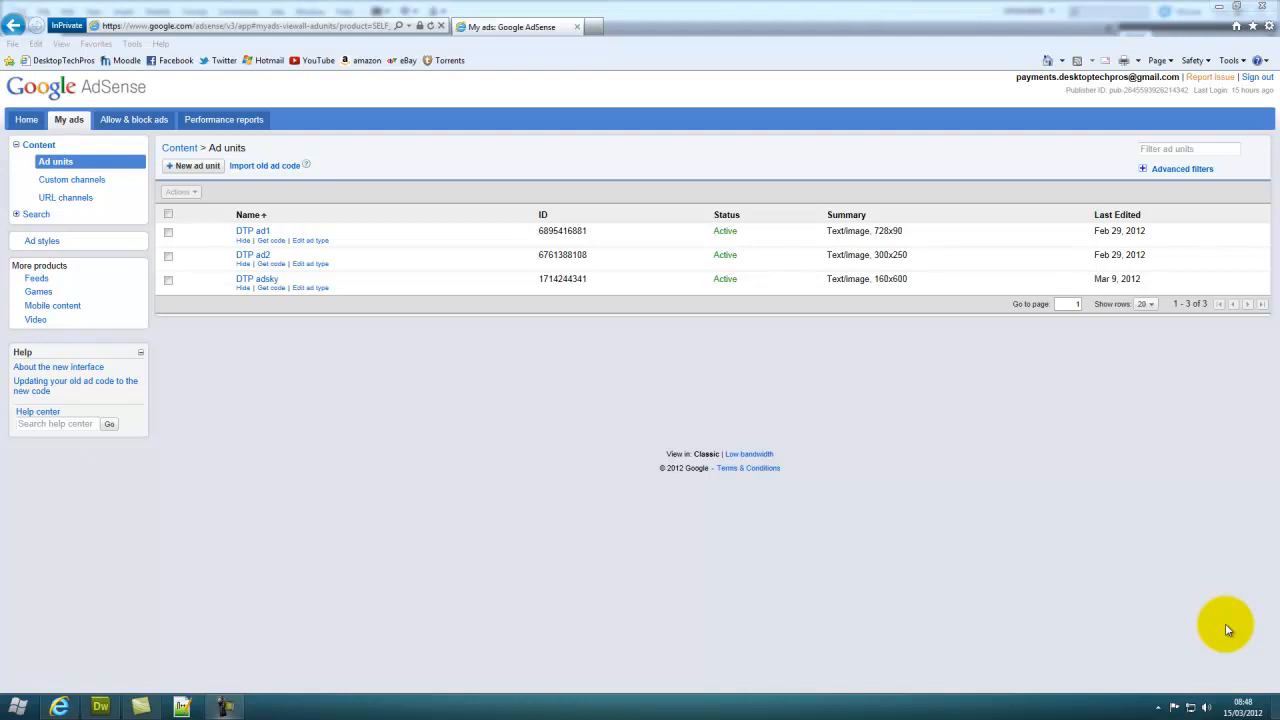
{"action": "mouse_move", "coordinate": [1224, 628]}
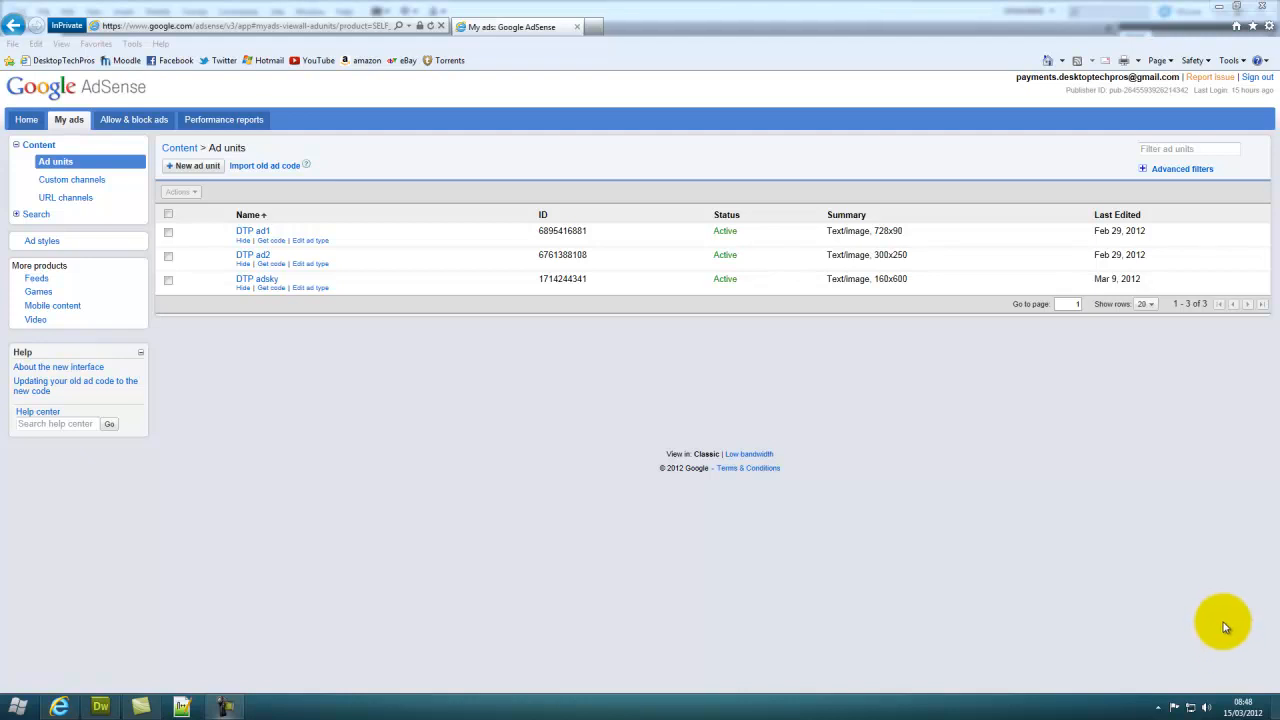
{"action": "mouse_move", "coordinate": [1224, 616]}
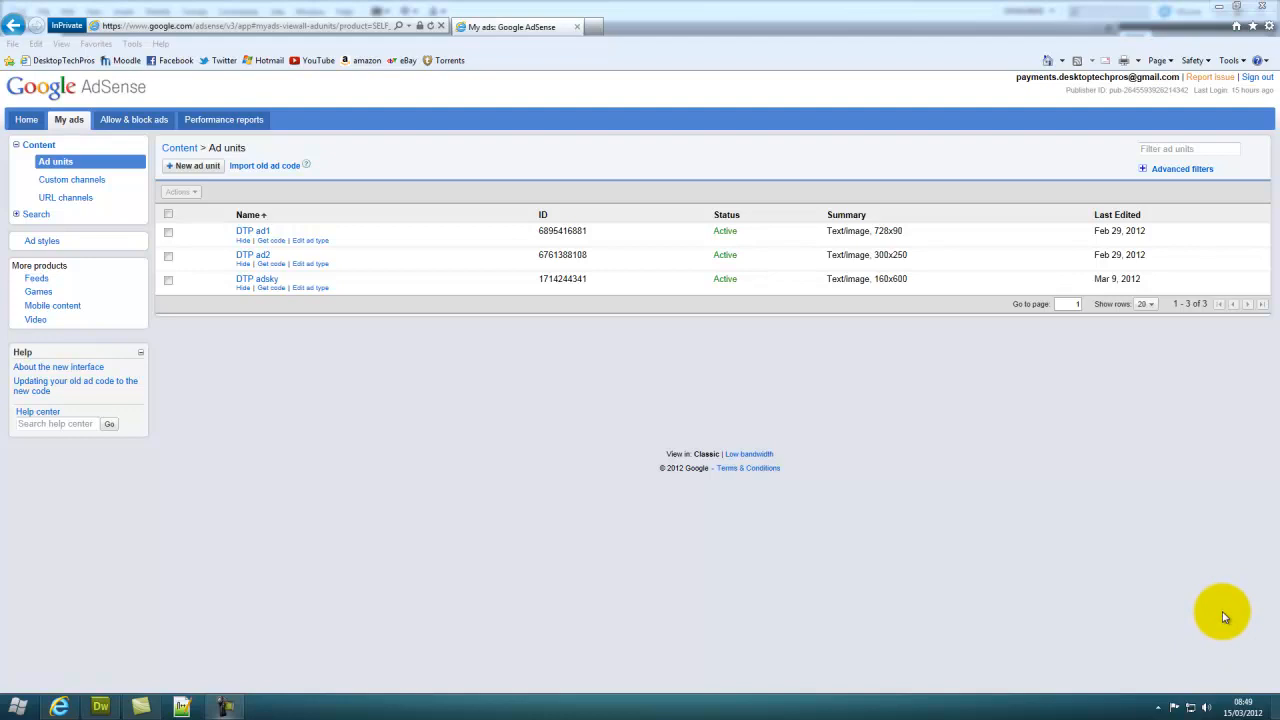
{"action": "mouse_move", "coordinate": [1216, 578]}
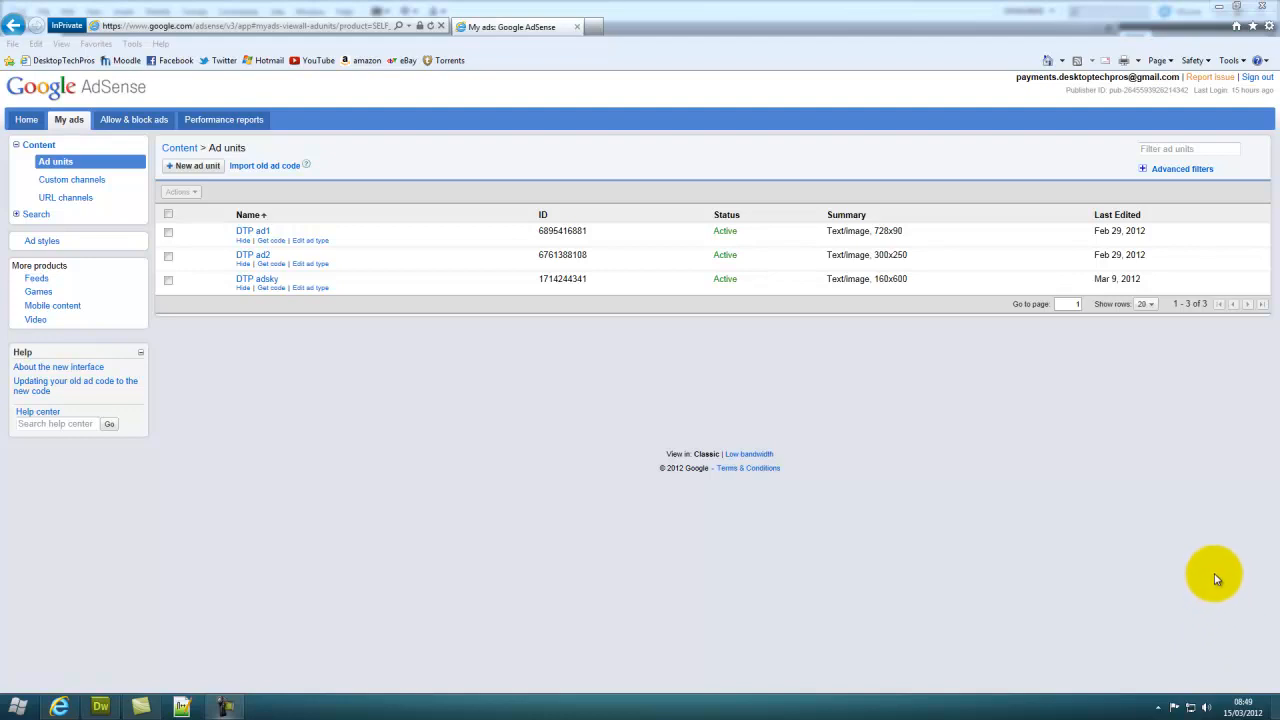
{"action": "mouse_move", "coordinate": [358, 132]}
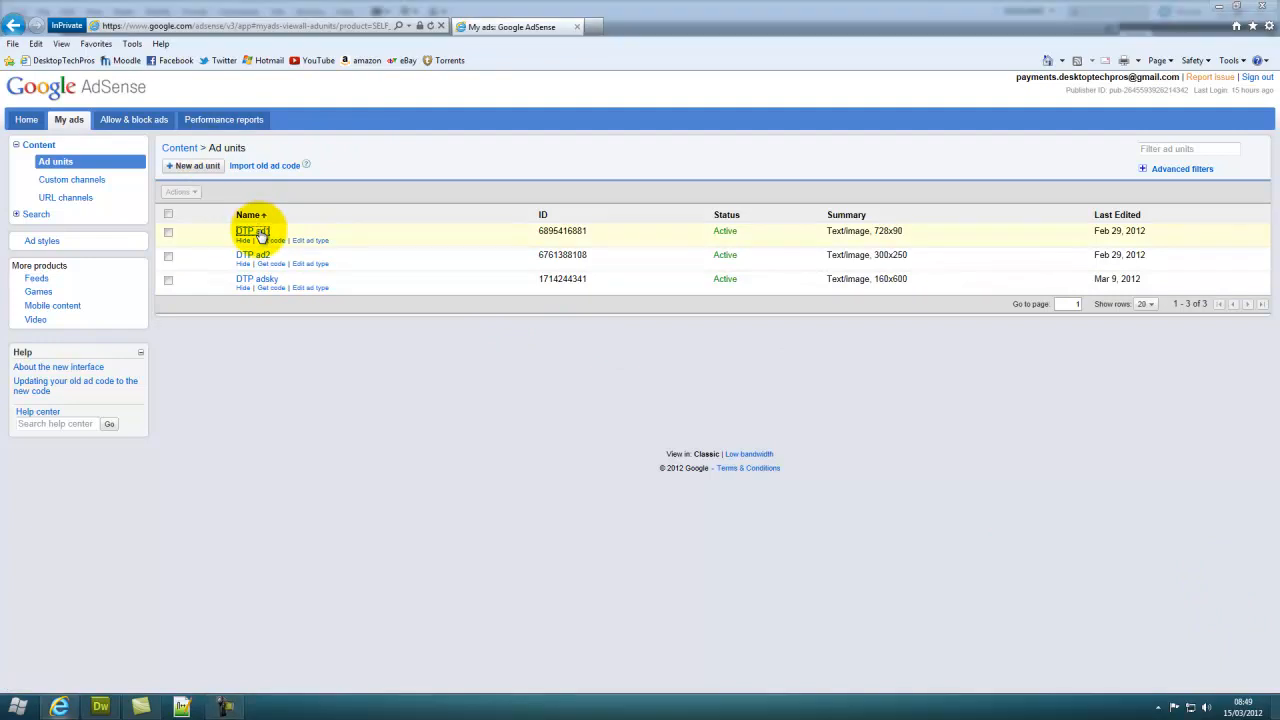
- Copy the full ad code of the DTP ad1 AdSense unit to the clipboard
{"action": "left_click", "coordinate": [252, 232]}
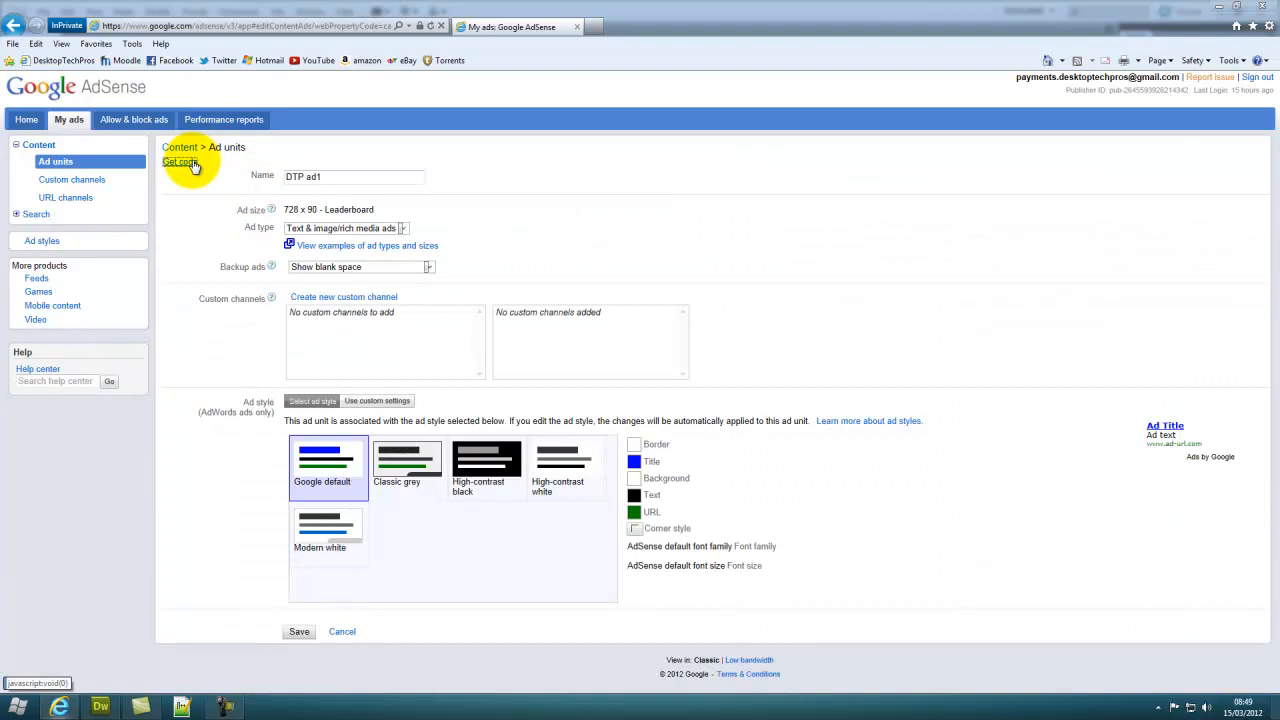
{"action": "left_click", "coordinate": [180, 160]}
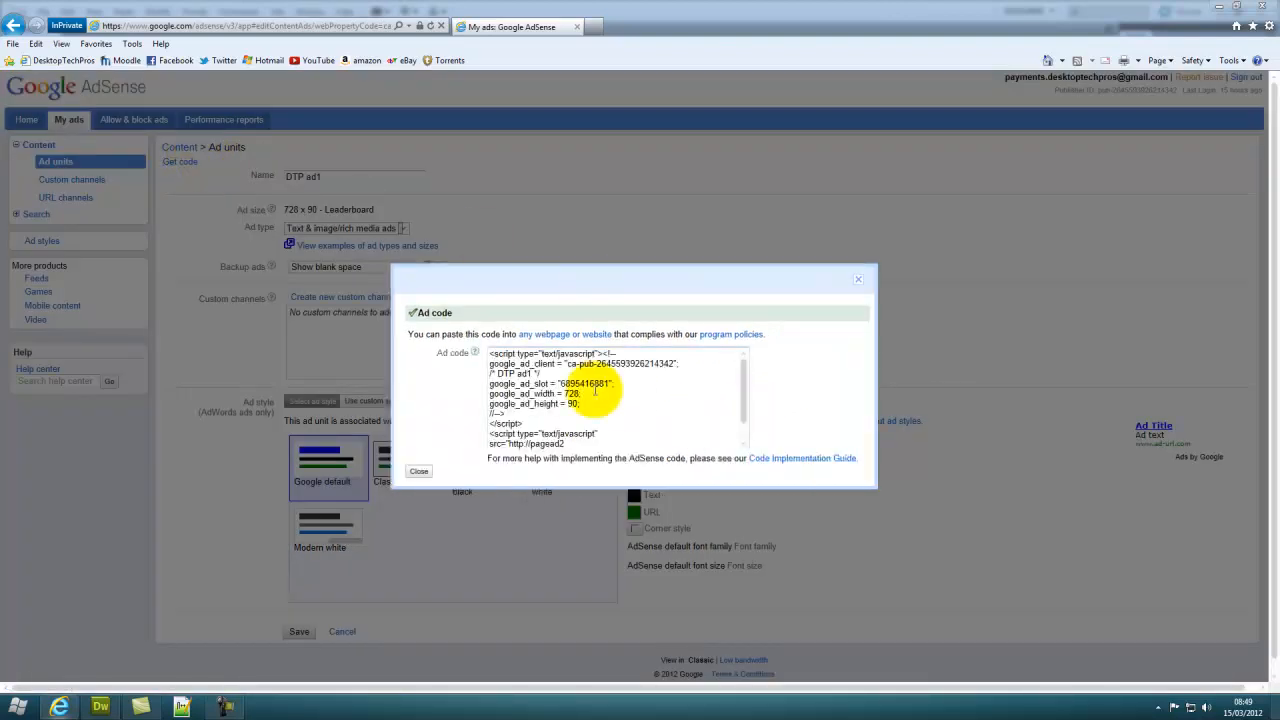
{"action": "right_click", "coordinate": [576, 404]}
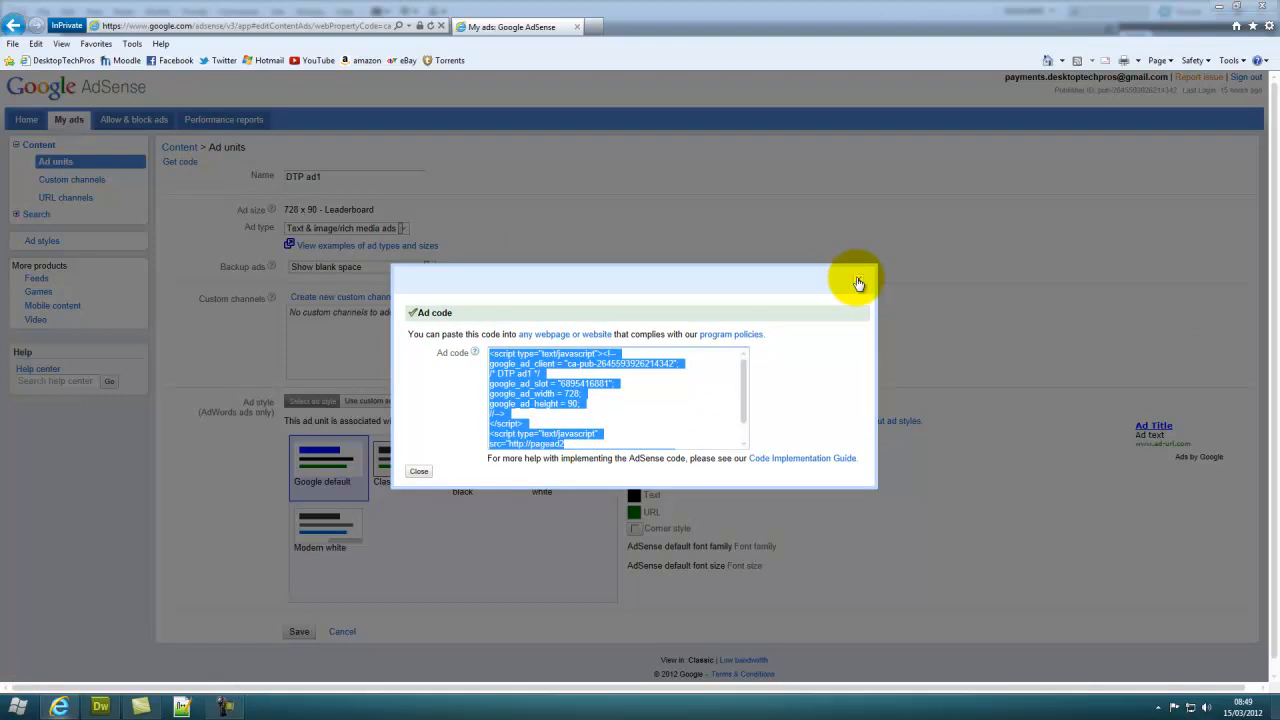
{"action": "left_click", "coordinate": [418, 472]}
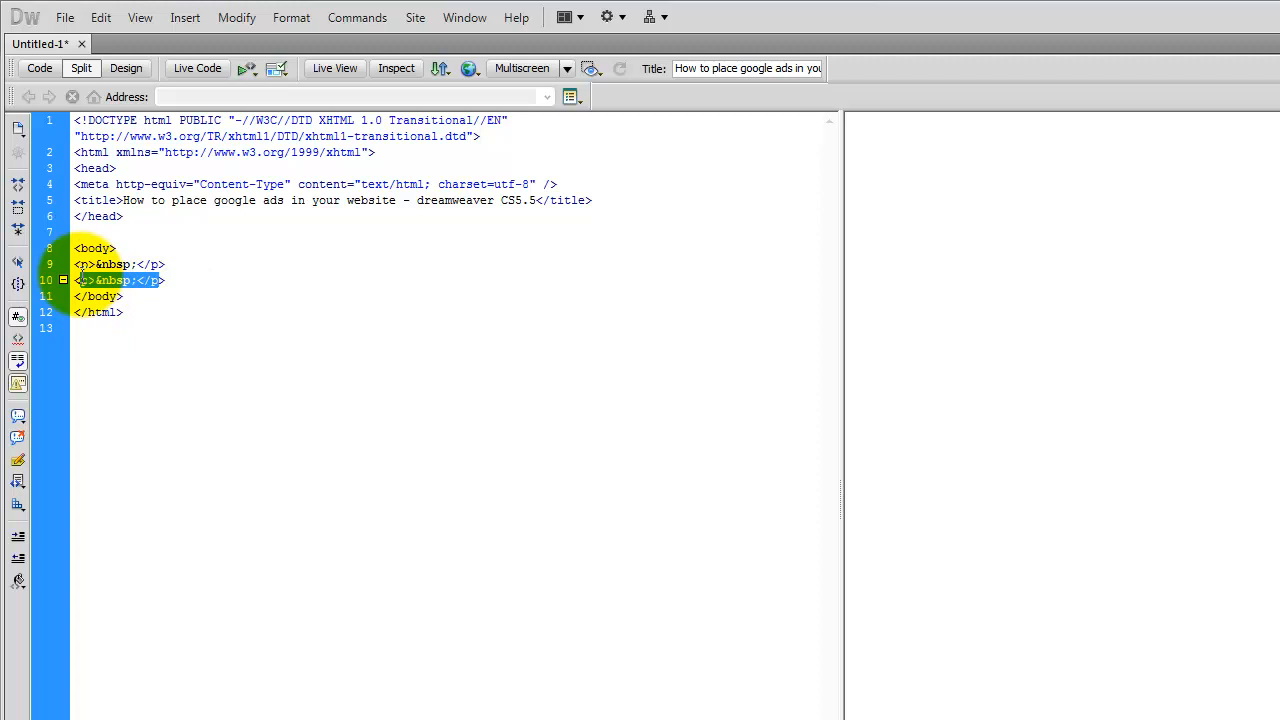
- Paste the AdSense ad script over the empty paragraphs inside the page body
{"action": "left_click", "coordinate": [120, 264]}
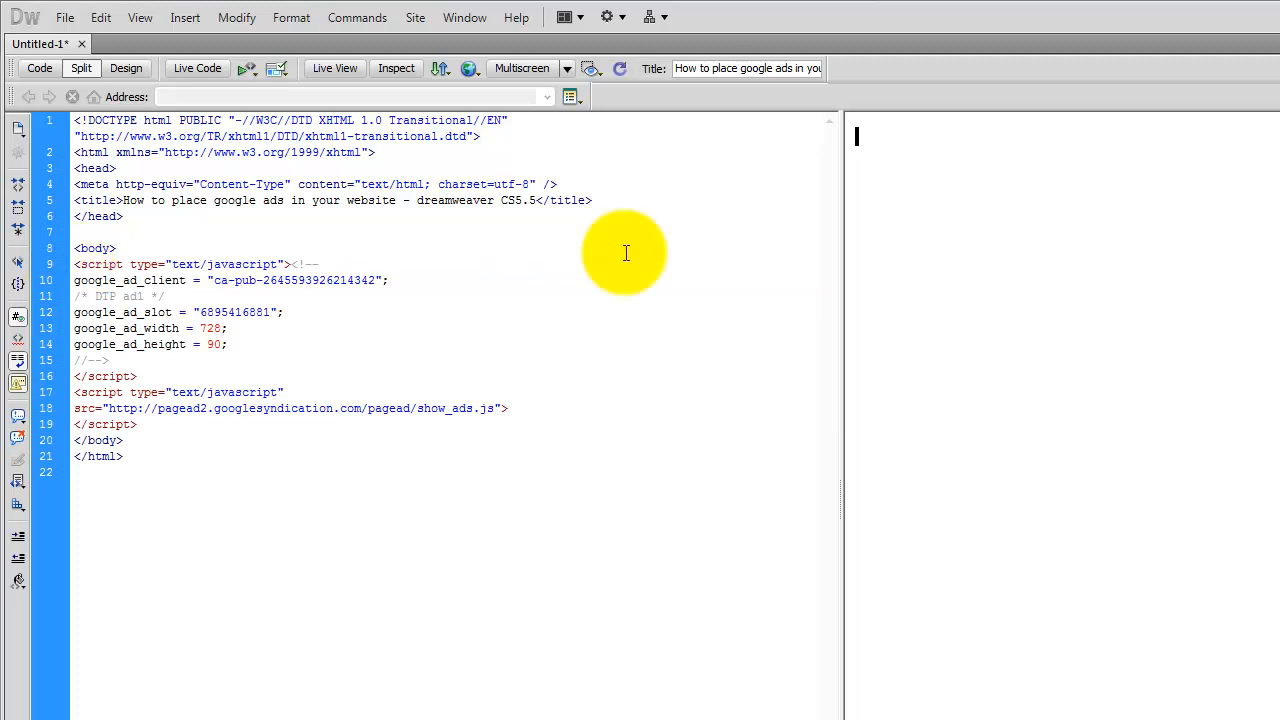
{"action": "left_click", "coordinate": [124, 92]}
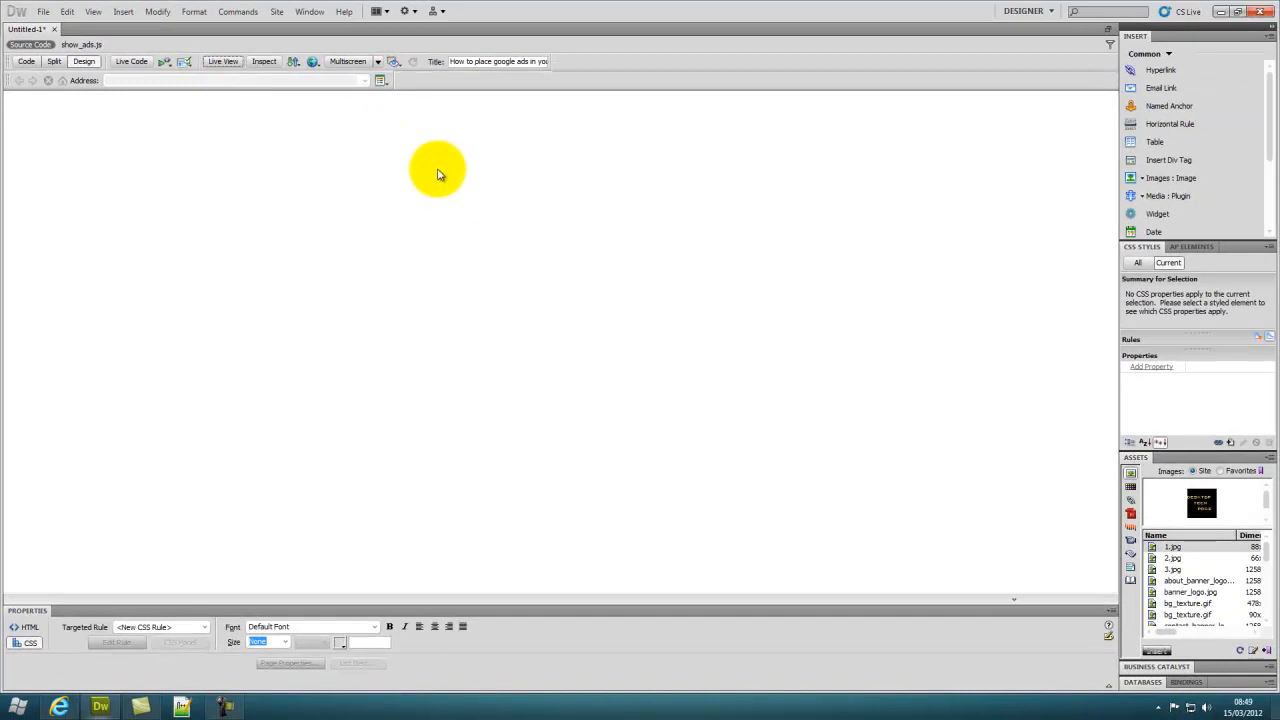
{"action": "mouse_move", "coordinate": [344, 112]}
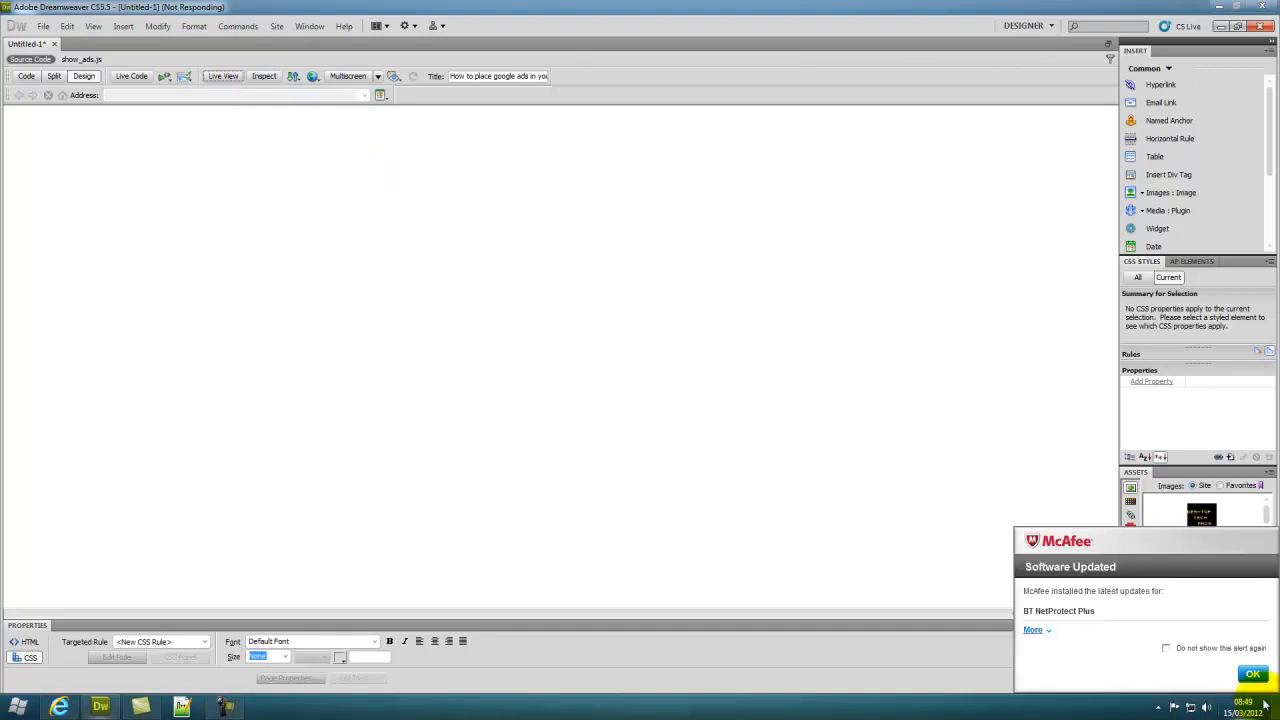
- Switch to the design layout so the page renders the 'How to Do Meditation?' text ad
{"action": "left_click", "coordinate": [1252, 672]}
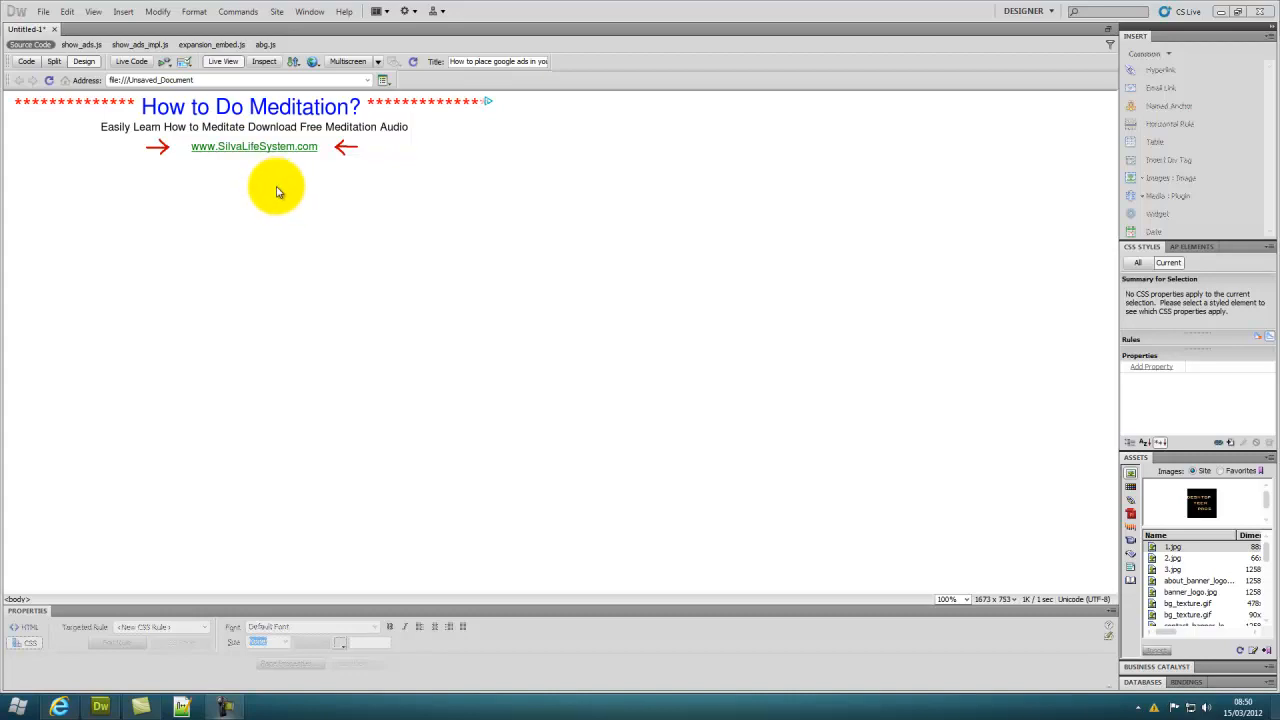
{"action": "mouse_move", "coordinate": [316, 204]}
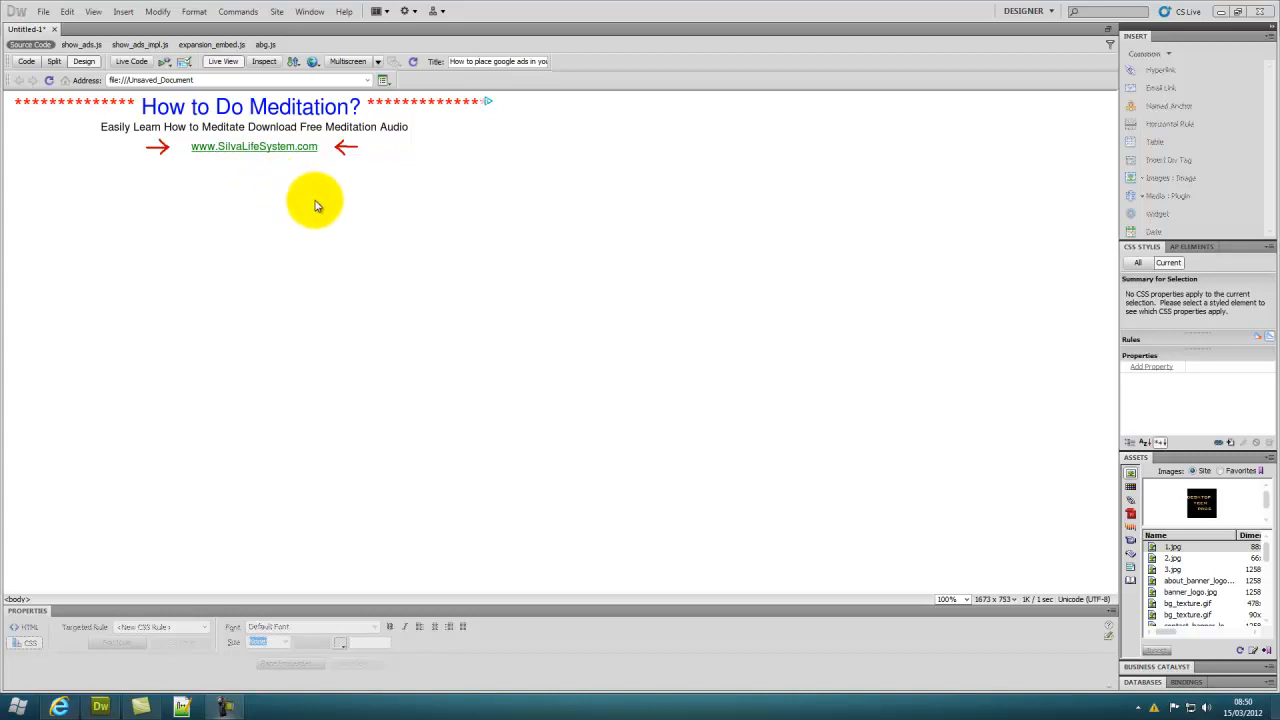
{"action": "mouse_move", "coordinate": [330, 192]}
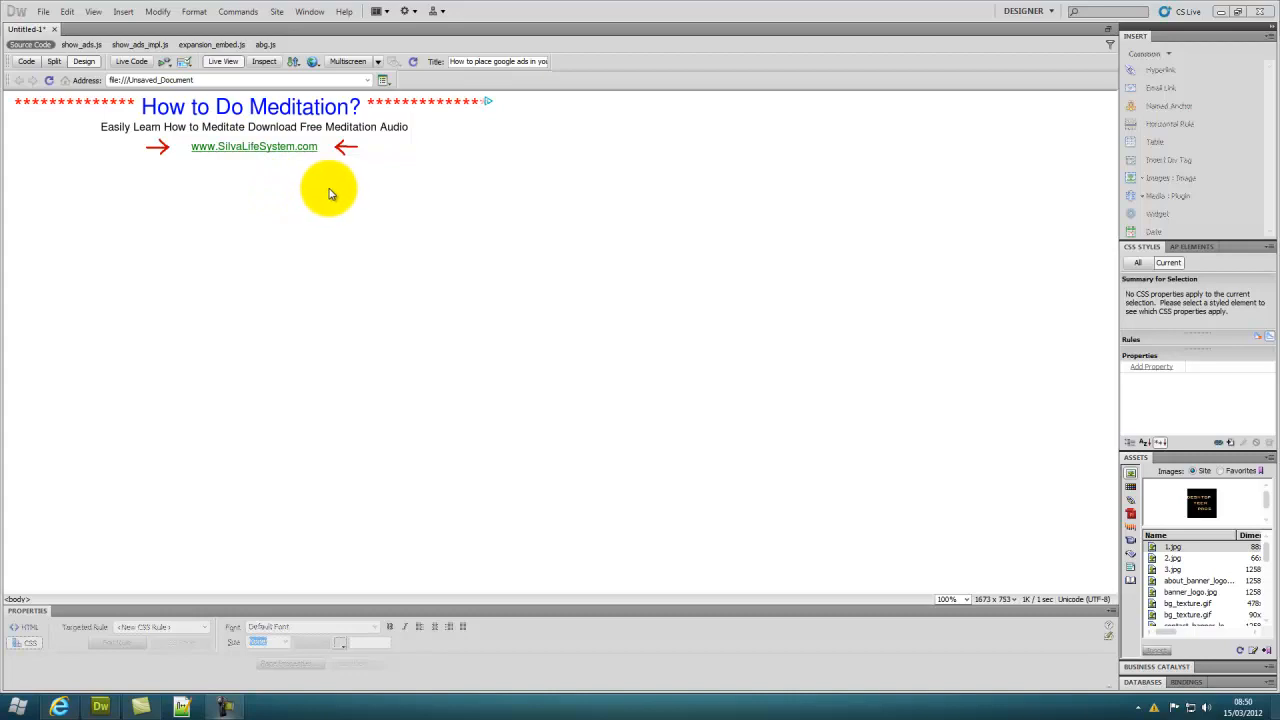
{"action": "mouse_move", "coordinate": [516, 196]}
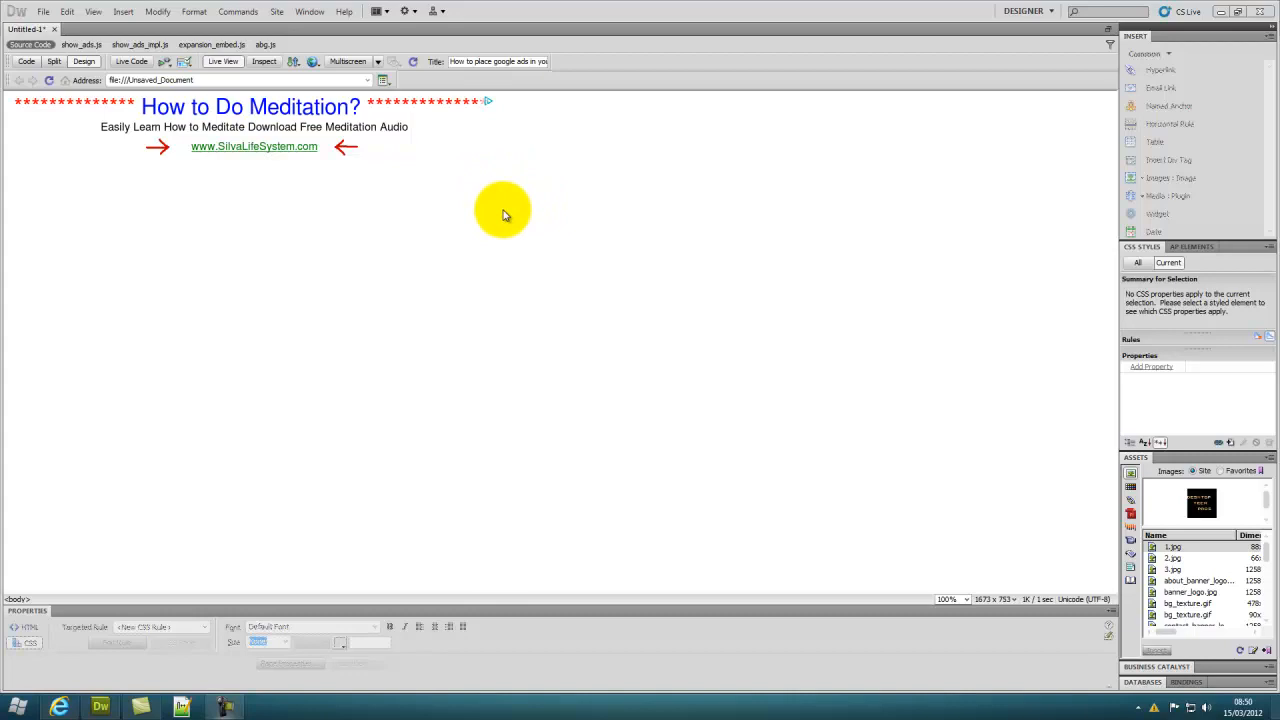
{"action": "mouse_move", "coordinate": [224, 60]}
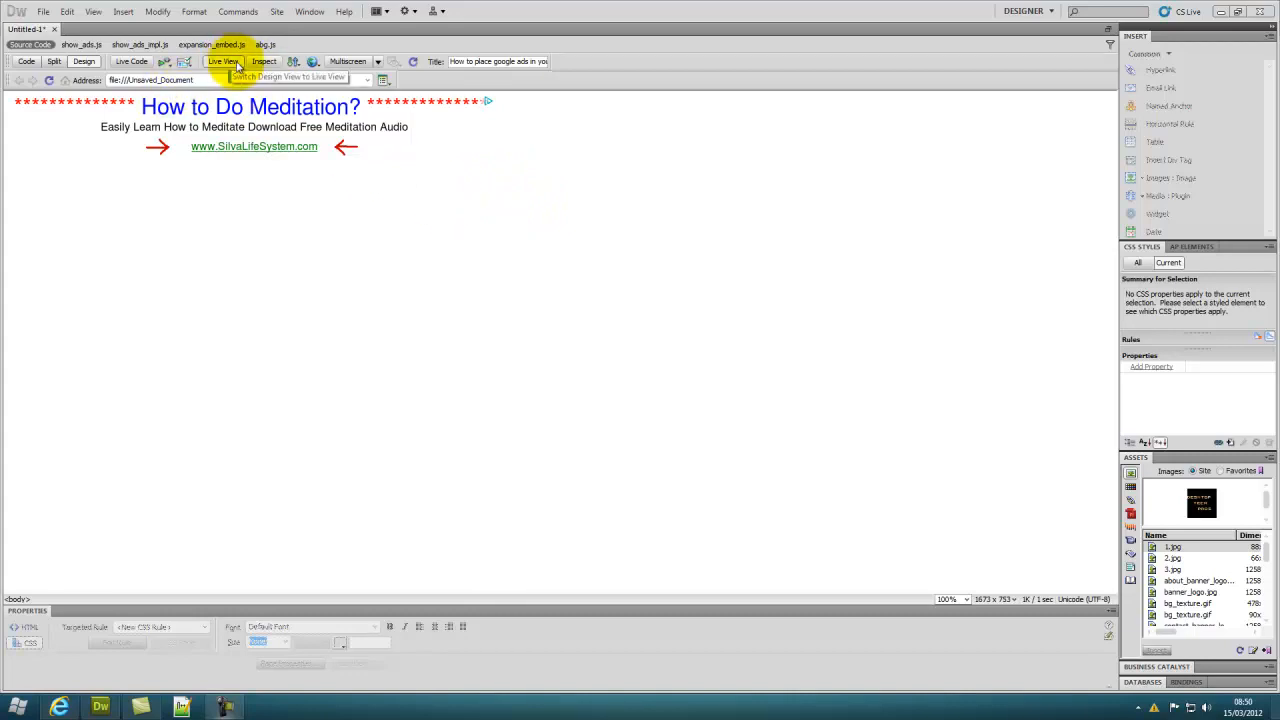
- Turn Live View off, returning to the static design layout without the rendered ad
{"action": "left_click", "coordinate": [222, 60]}
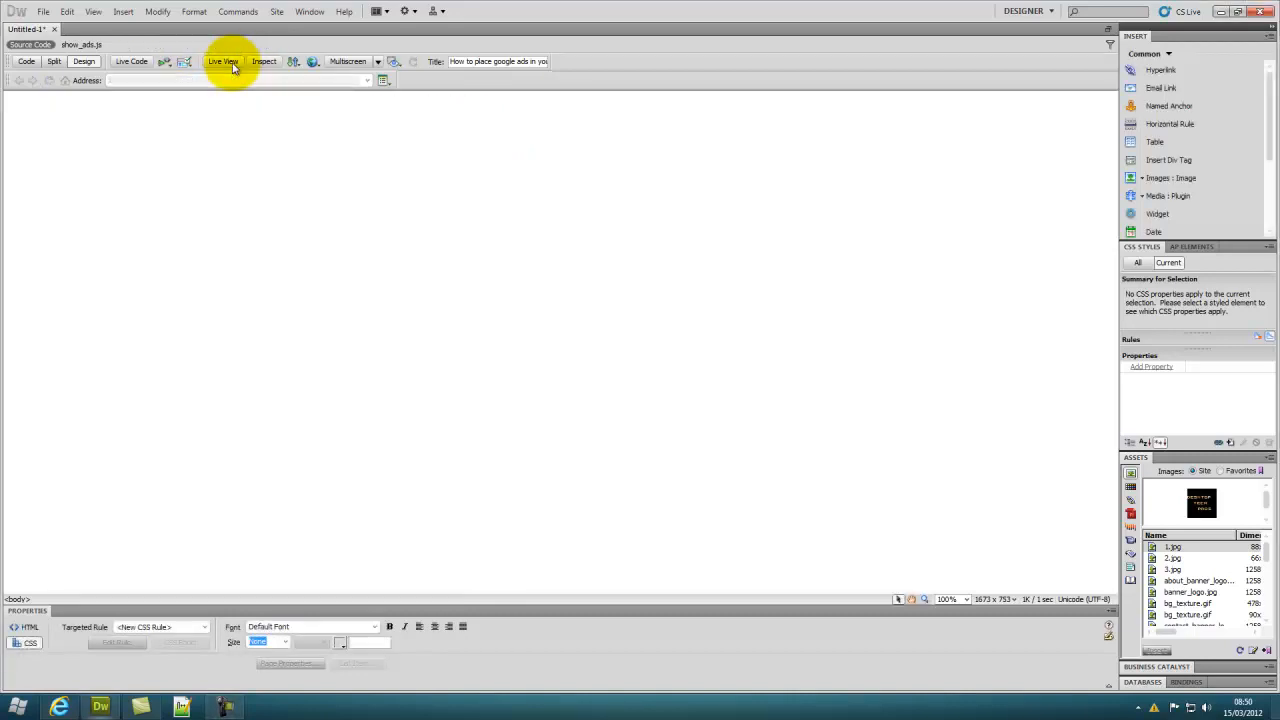